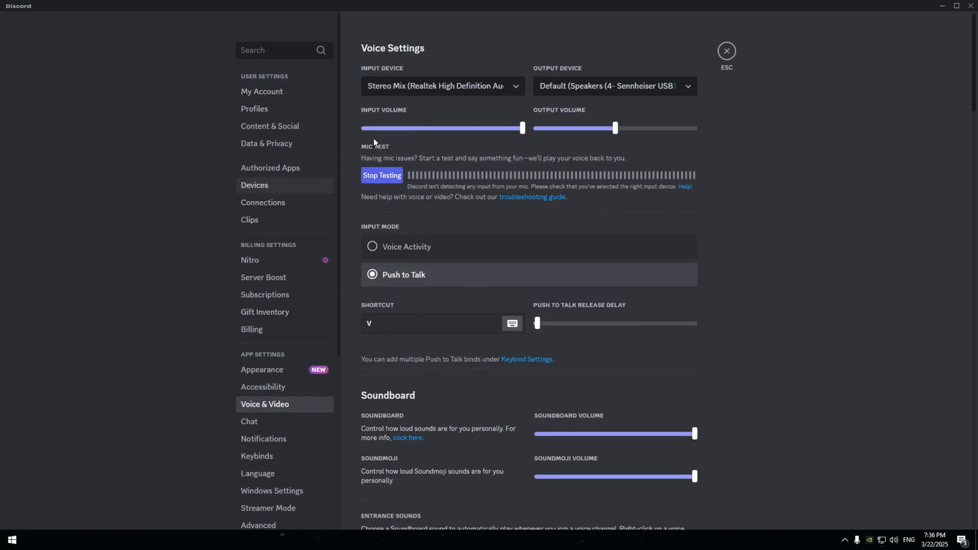
mouse_move(511, 170)
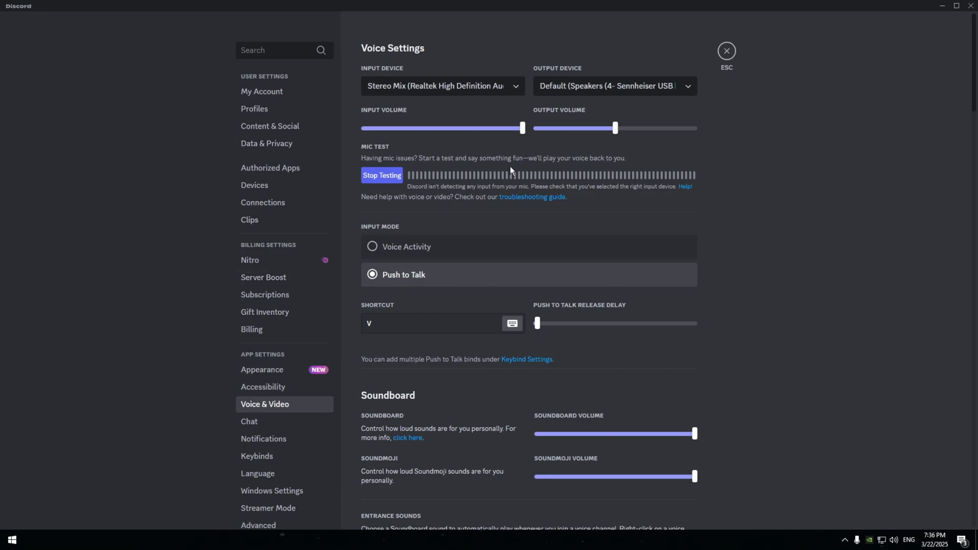
Select Microphone (4- Sennheiser USB headset) as Discord's input device and test it.
click(382, 176)
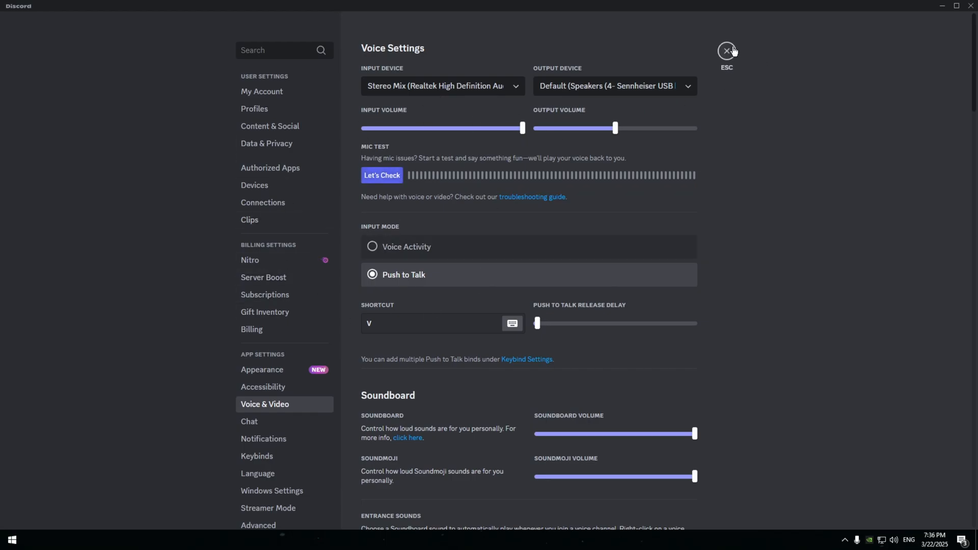
click(725, 51)
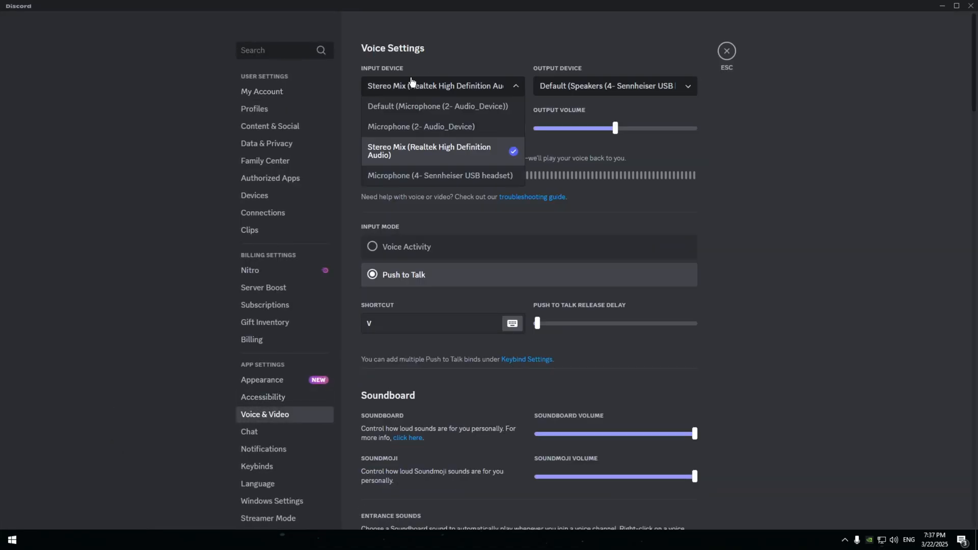
click(441, 176)
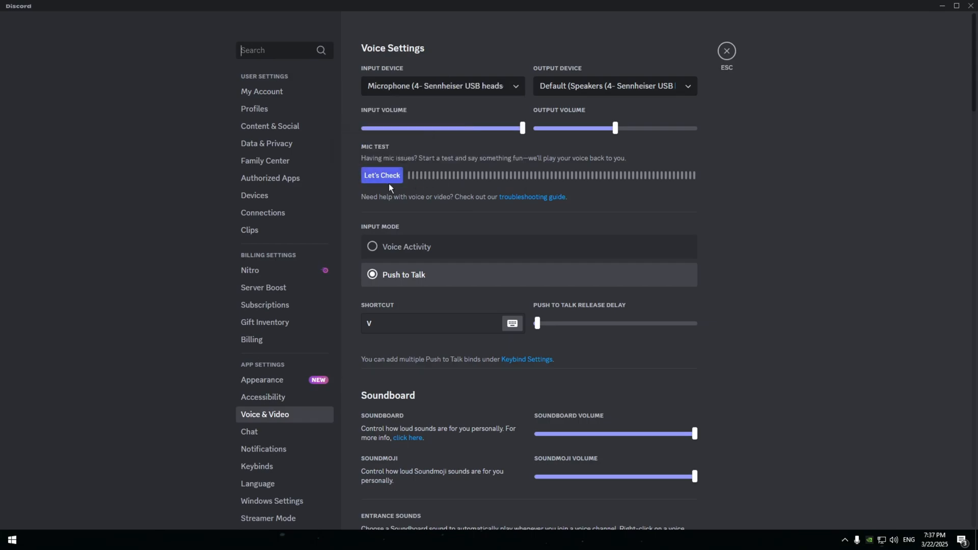
click(381, 175)
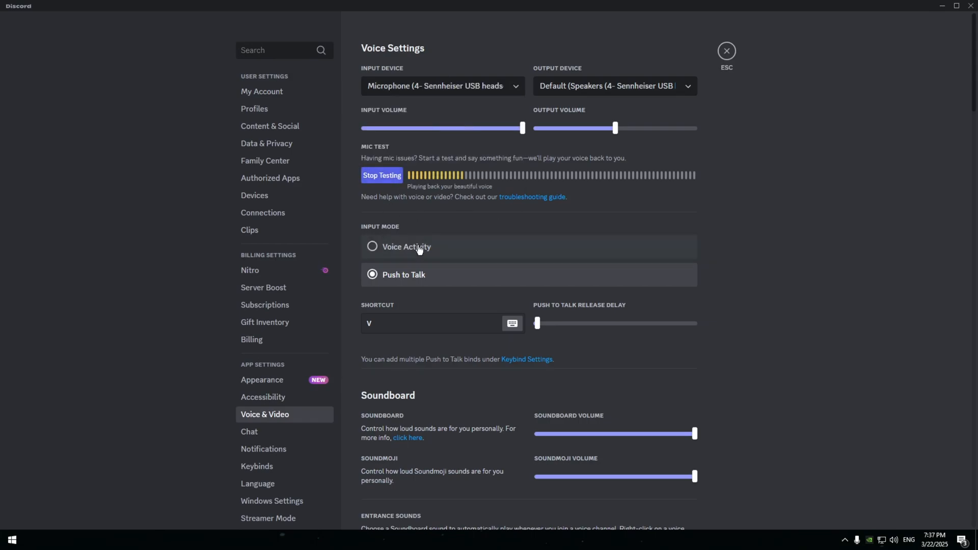
click(381, 175)
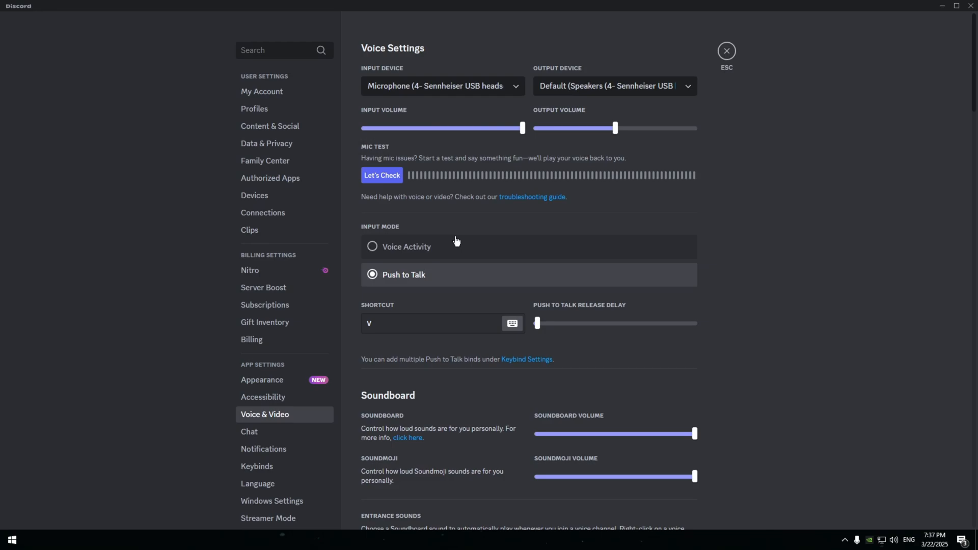
drag(521, 129, 447, 129)
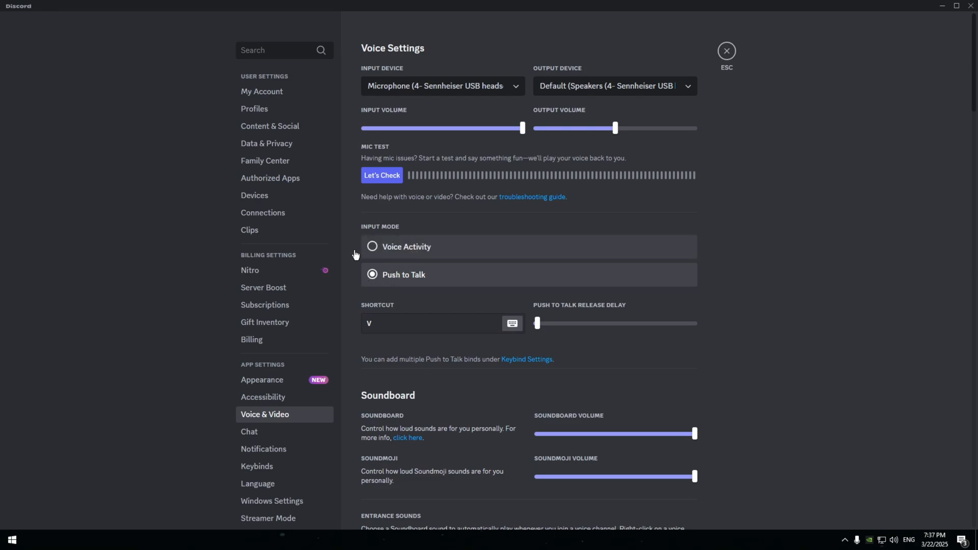
Switch input mode to Voice Activity with manual sensitivity at about -52dB.
click(372, 247)
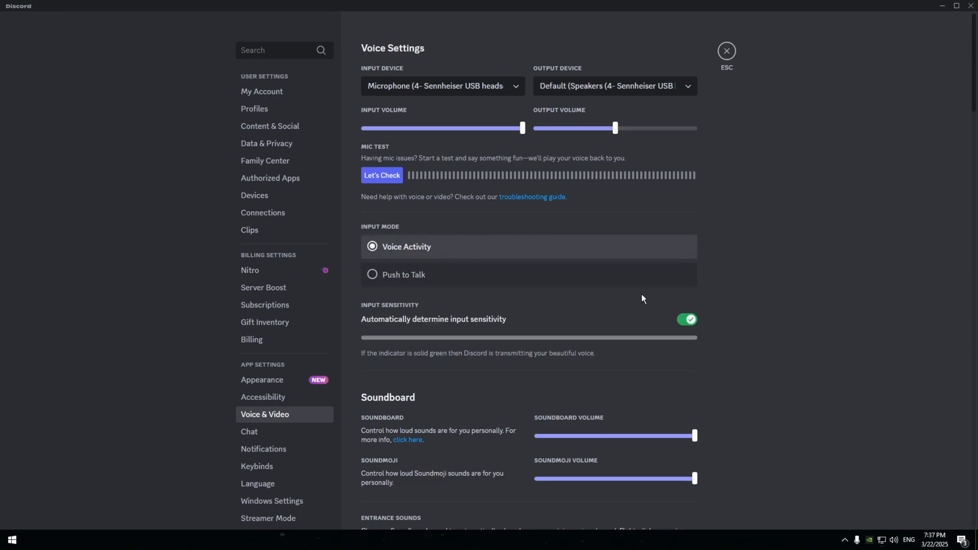
click(686, 319)
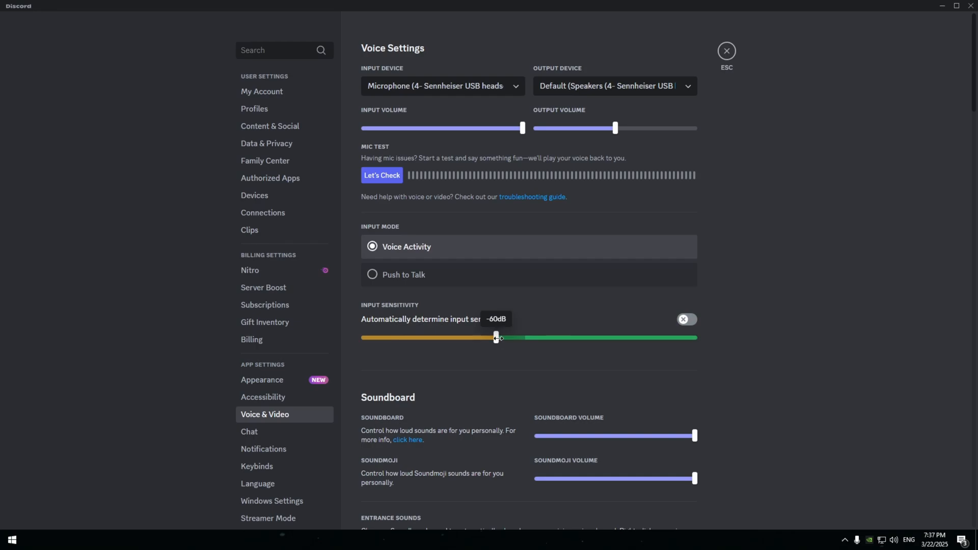
drag(496, 337, 680, 338)
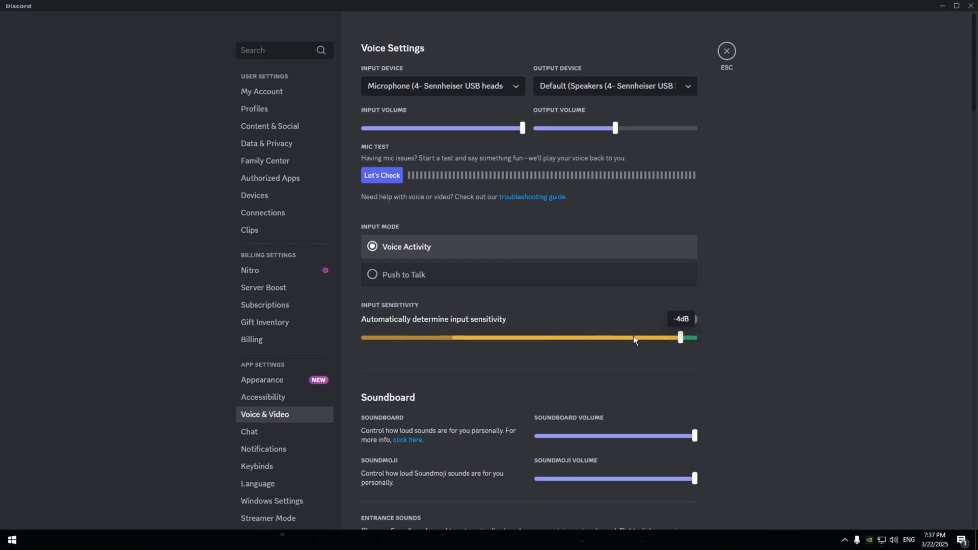
drag(680, 337, 523, 338)
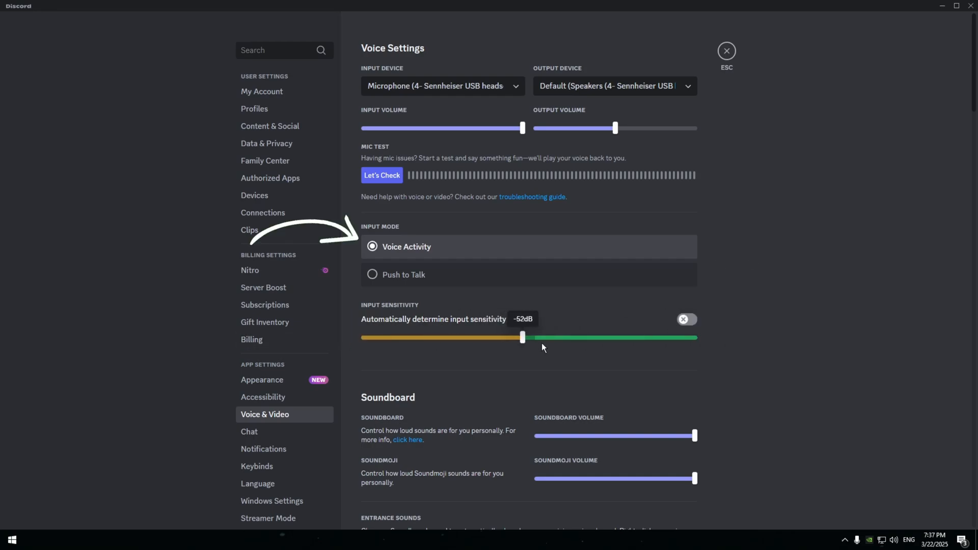
drag(523, 338, 559, 337)
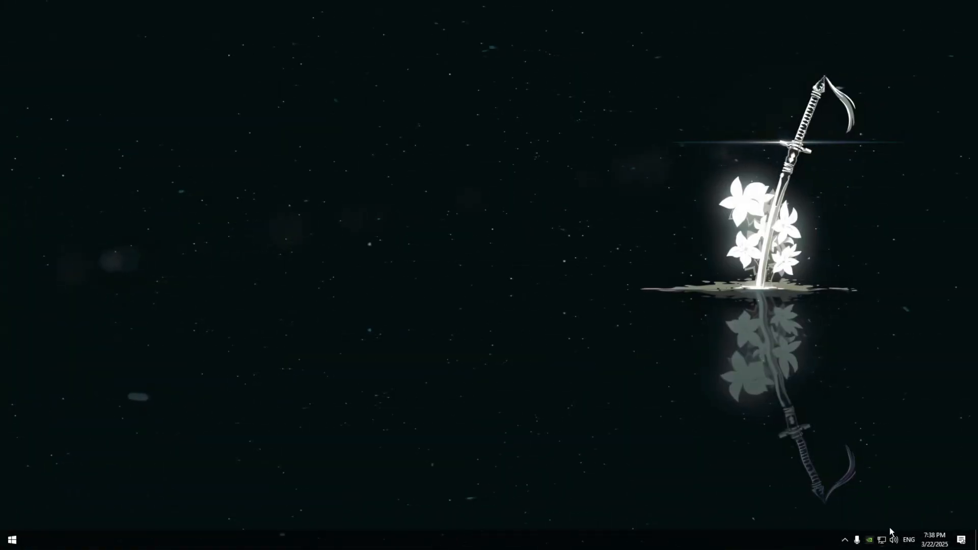
mouse_move(893, 540)
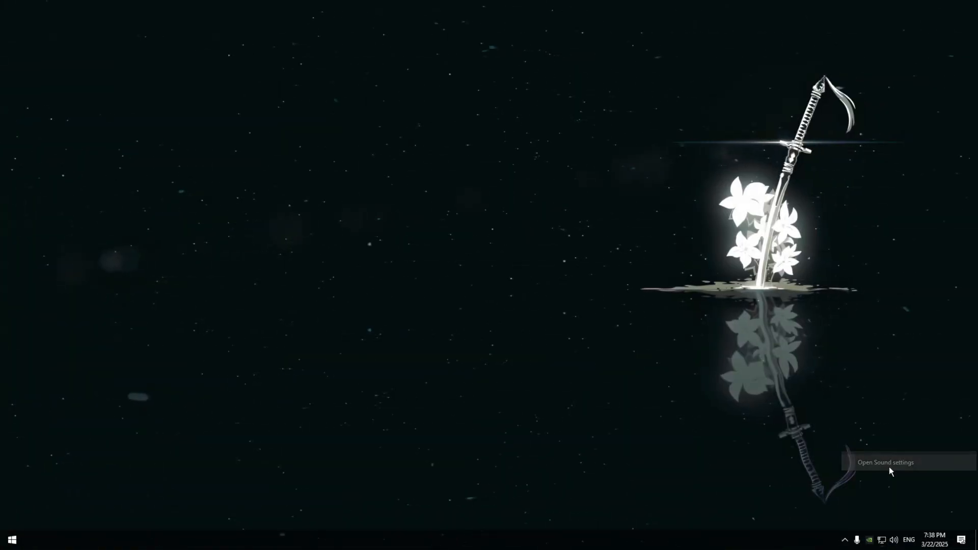
Make the Sennheiser USB headset microphone the Windows input device and review its device properties.
click(886, 463)
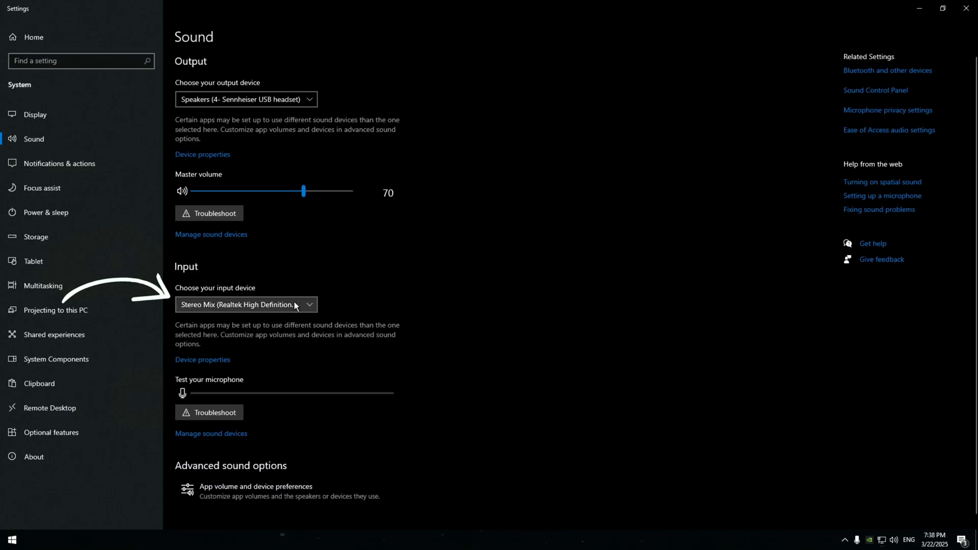
click(247, 305)
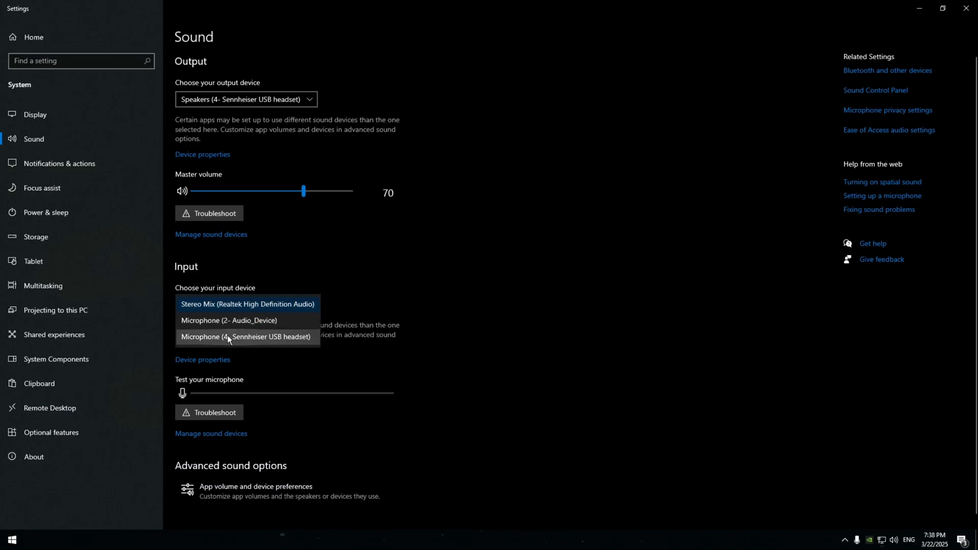
click(245, 337)
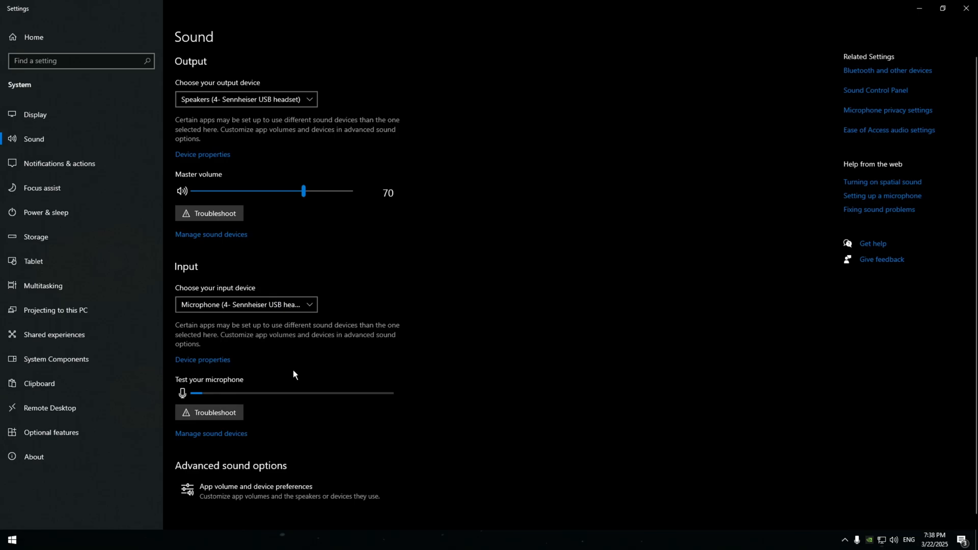
click(203, 361)
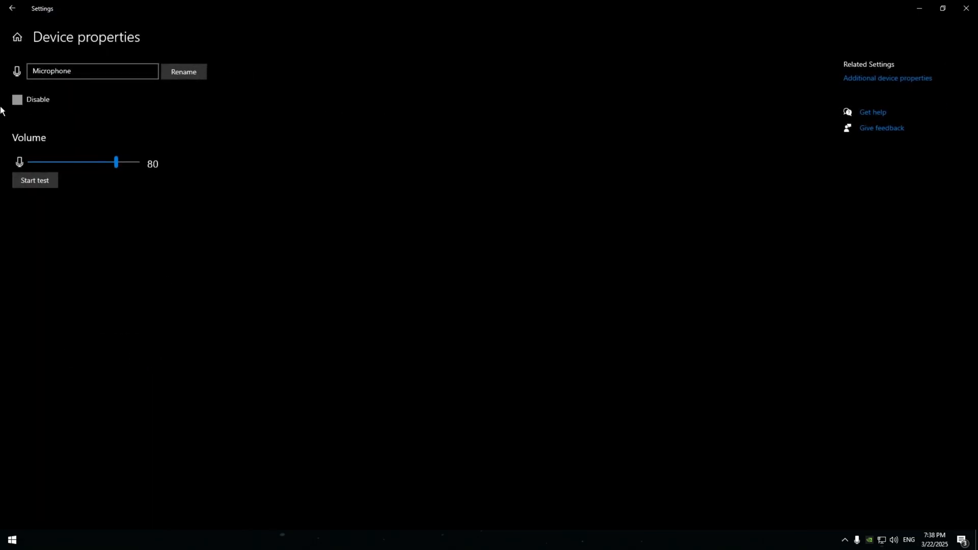
click(12, 8)
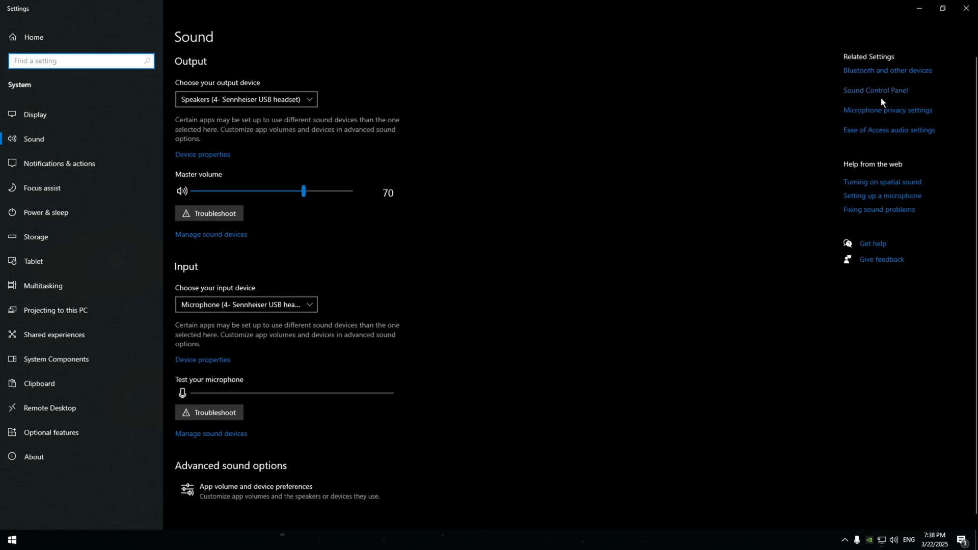
Reach the Sennheiser headset microphone's properties from the Sound Control Panel recording devices.
click(874, 90)
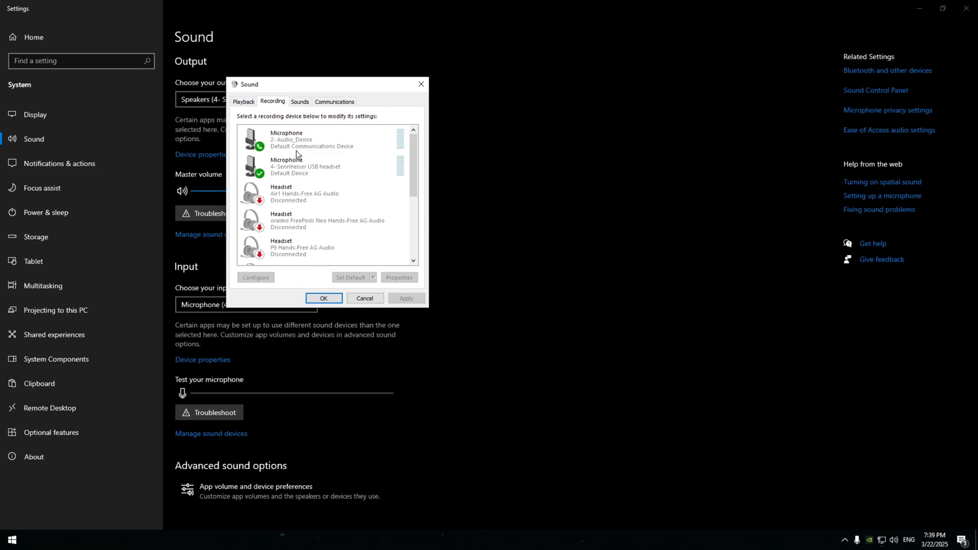
right_click(306, 166)
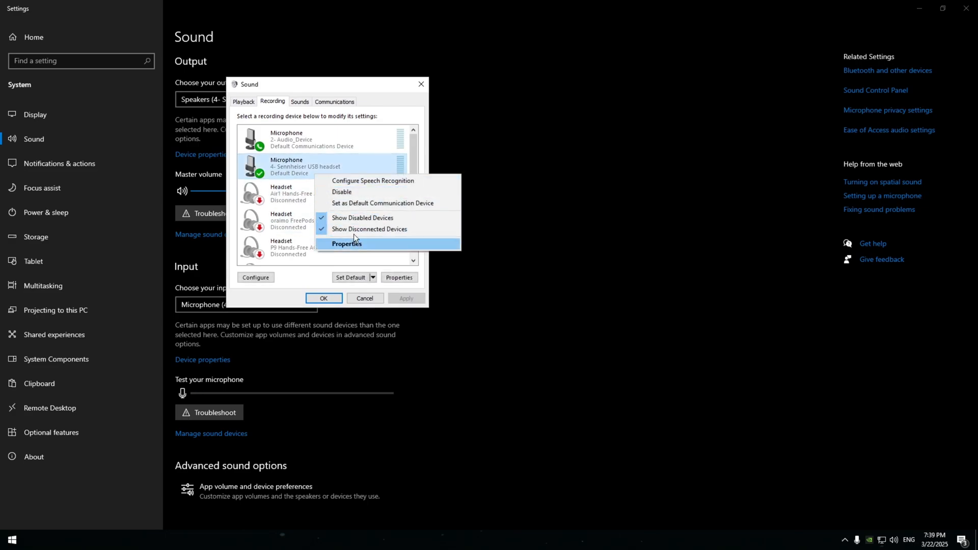
click(341, 191)
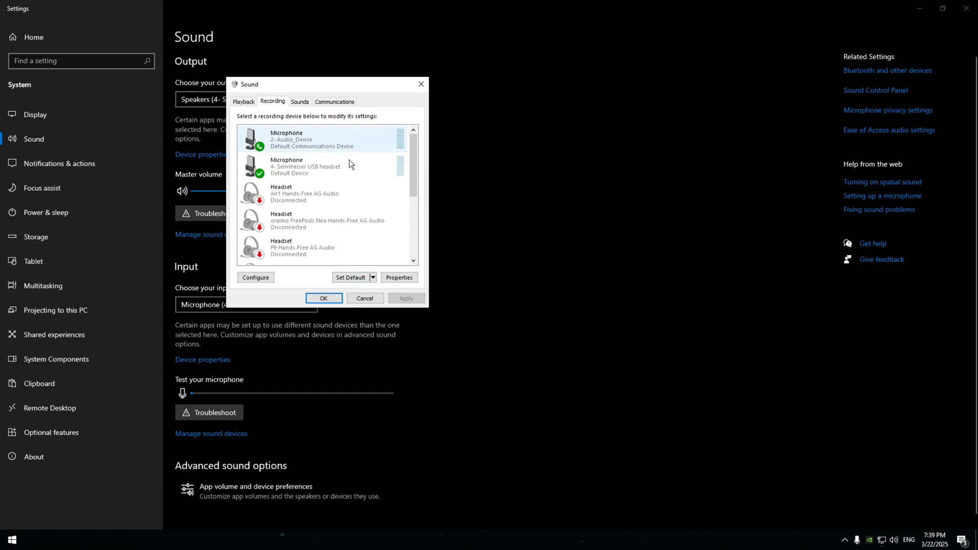
right_click(305, 166)
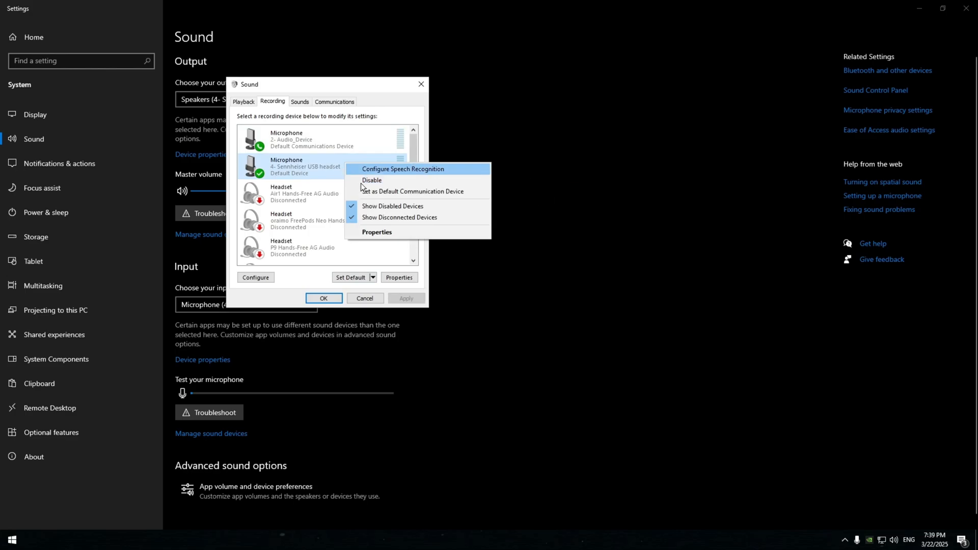
mouse_move(374, 241)
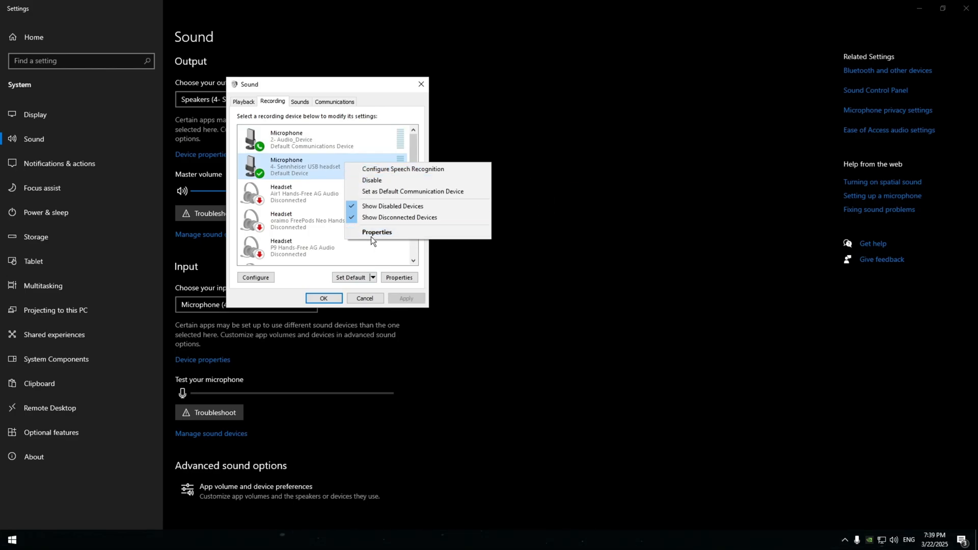
click(377, 232)
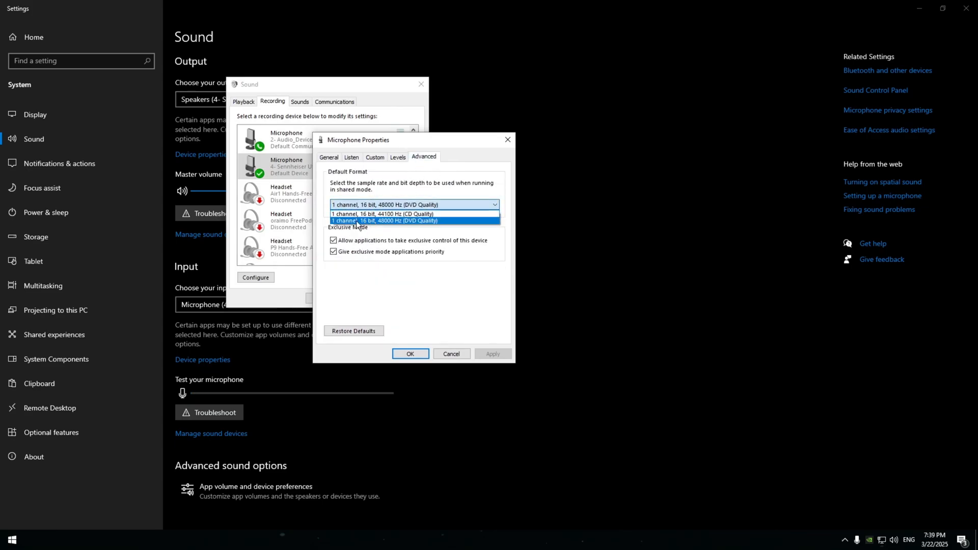
Keep the 48000 Hz format, untick exclusive application control, and confirm the changes.
click(385, 220)
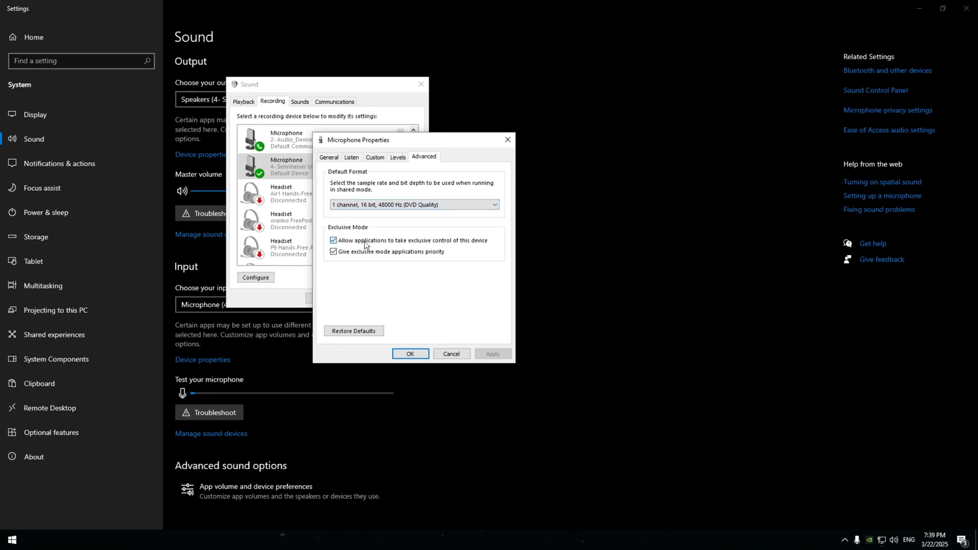
click(334, 240)
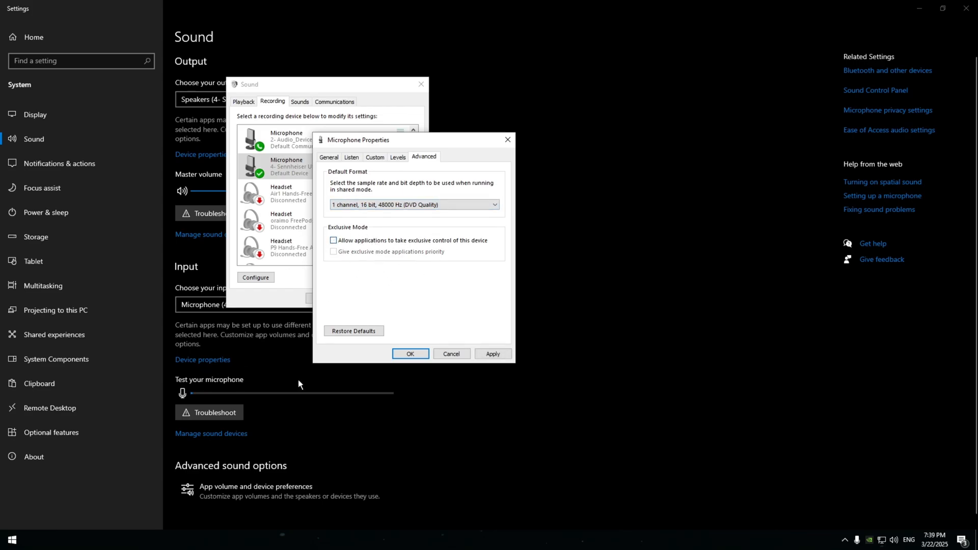
click(409, 354)
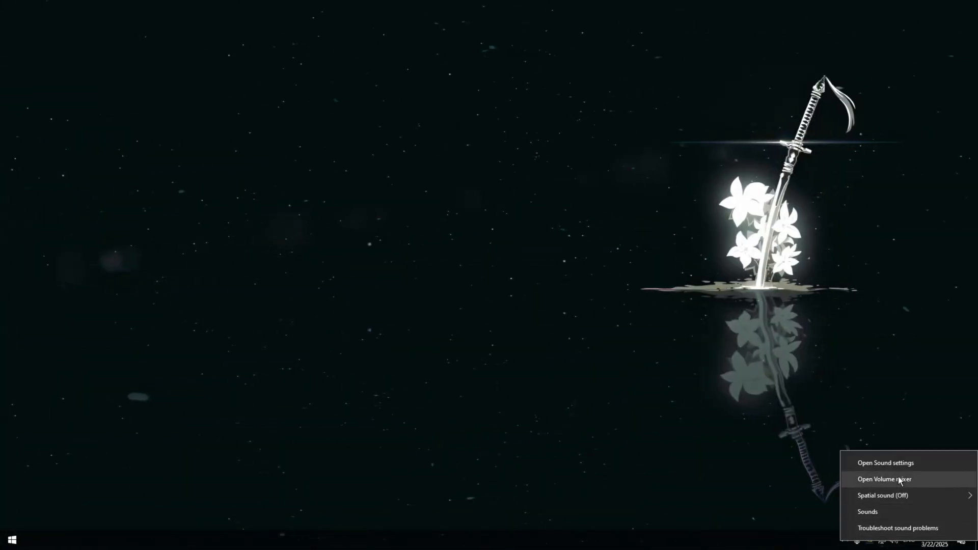
Review the sound page's Input section, now showing Stereo Mix (Realtek), and the troubleshooter.
click(886, 463)
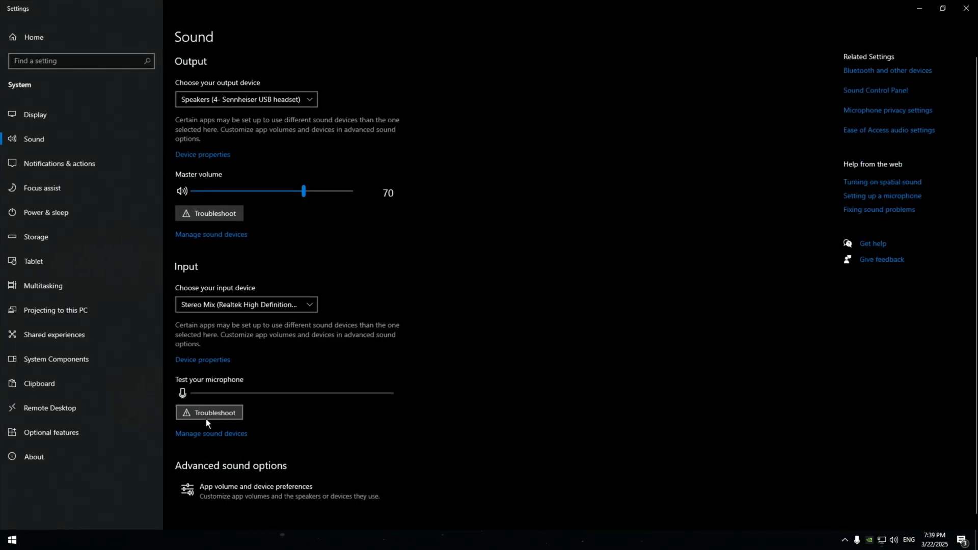
mouse_move(310, 241)
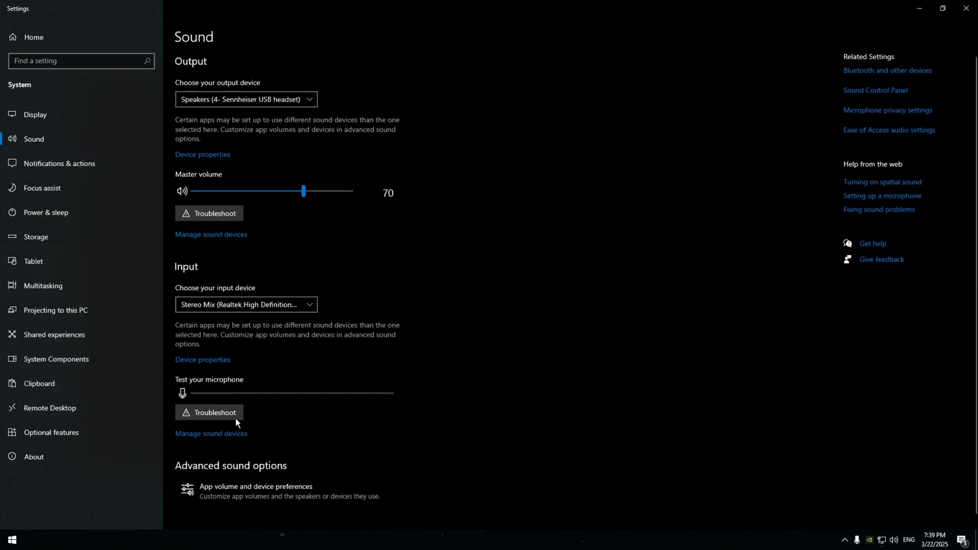
click(942, 8)
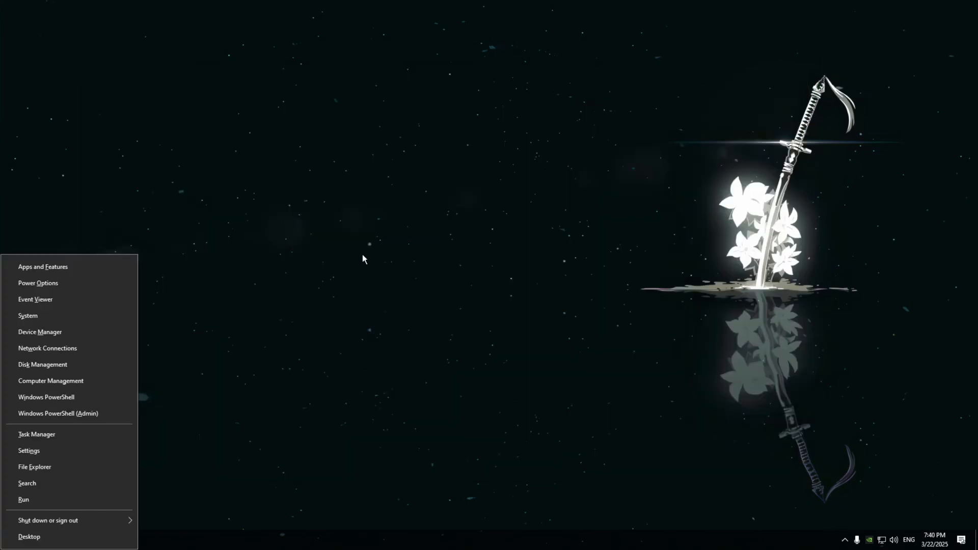
Search automatically for a newer Sennheiser microphone driver, then look on Windows Update.
click(40, 331)
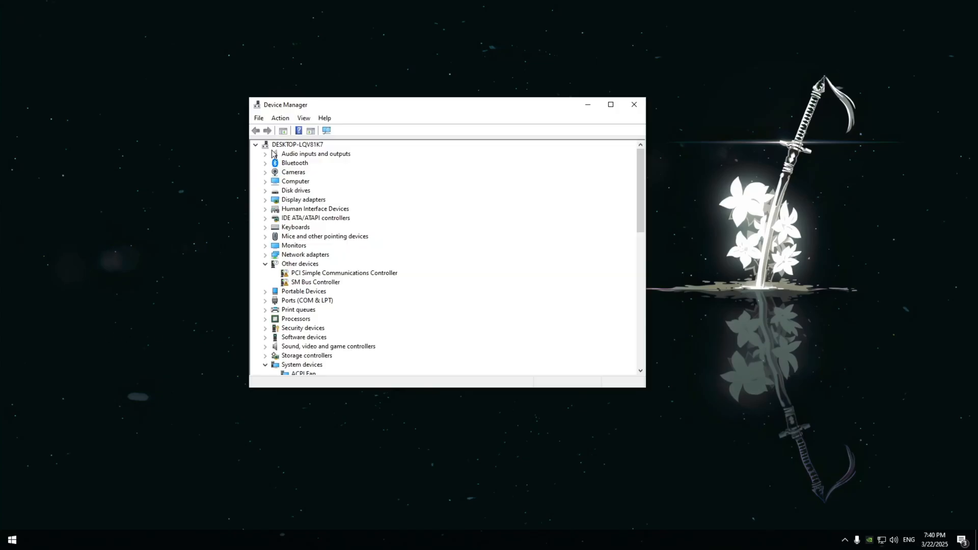
click(265, 154)
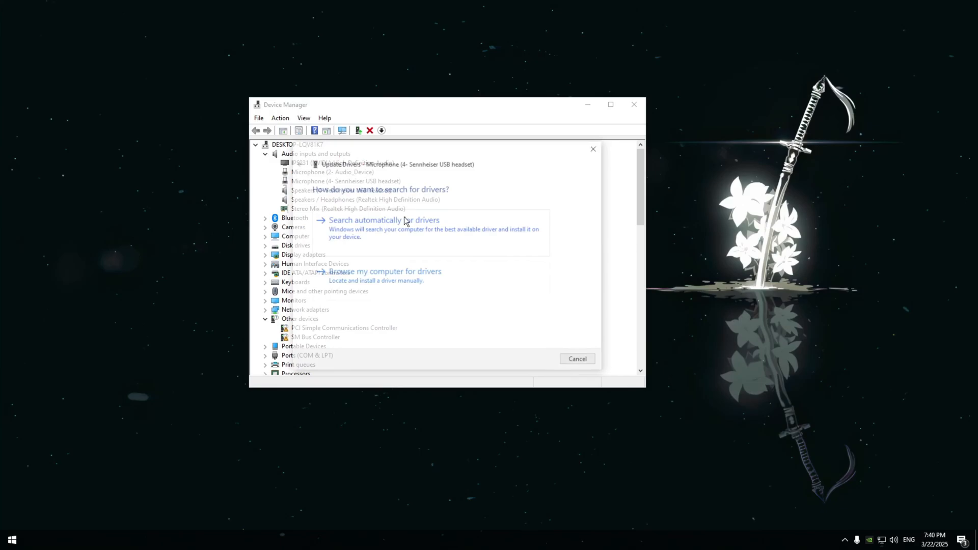
click(383, 220)
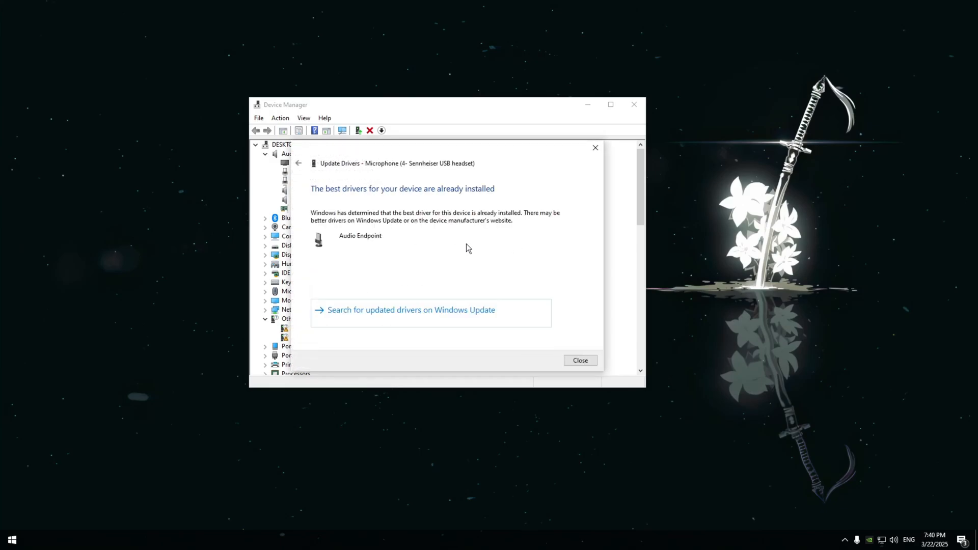
mouse_move(456, 314)
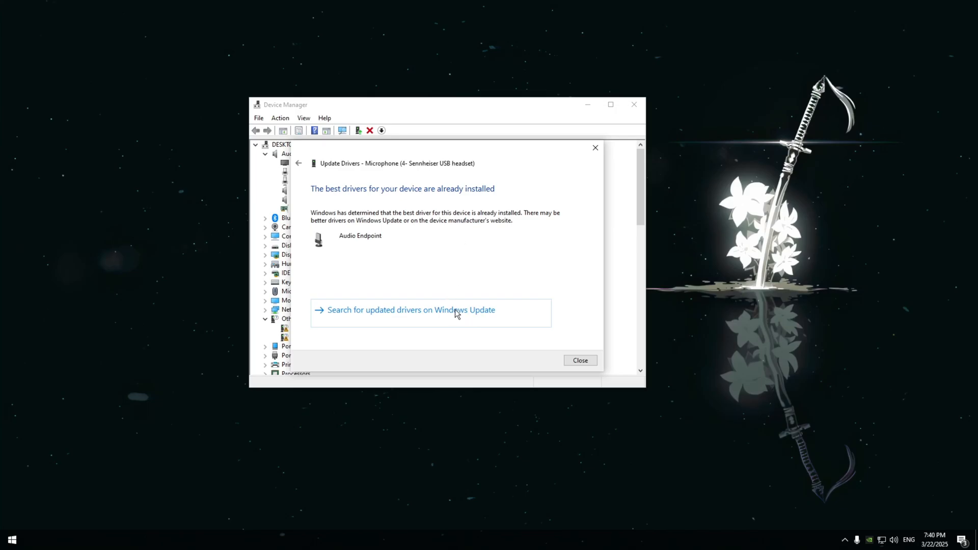
click(414, 309)
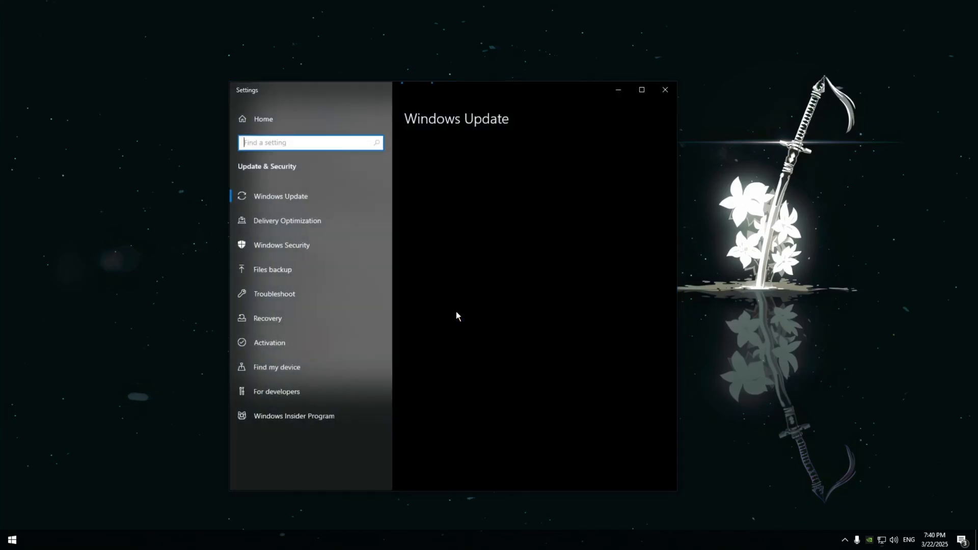